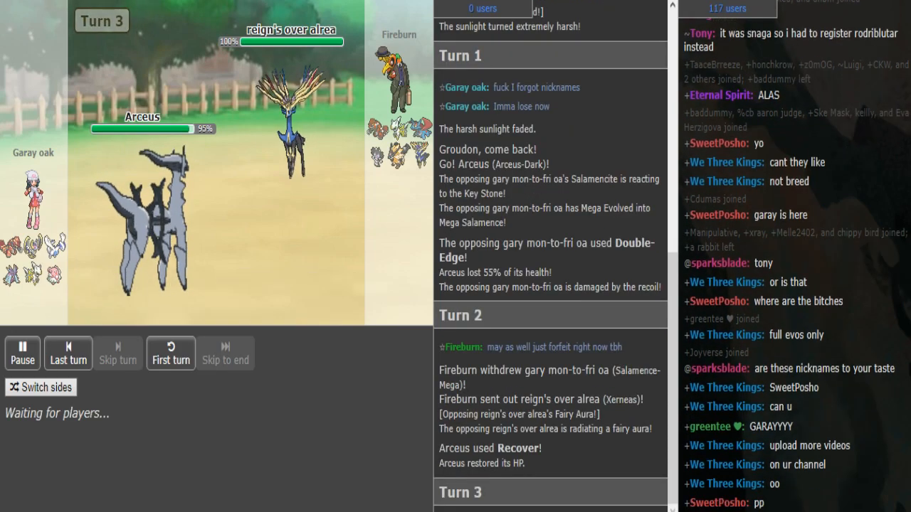
Skip through turns 3 to 9 until Lunala uses Calm Mind against Primal Groudon
scroll("down", 3)
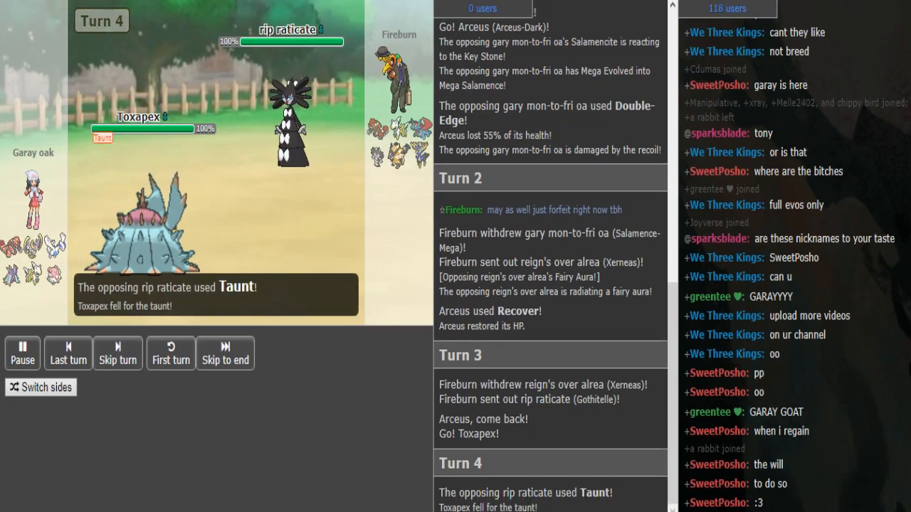
left_click(118, 353)
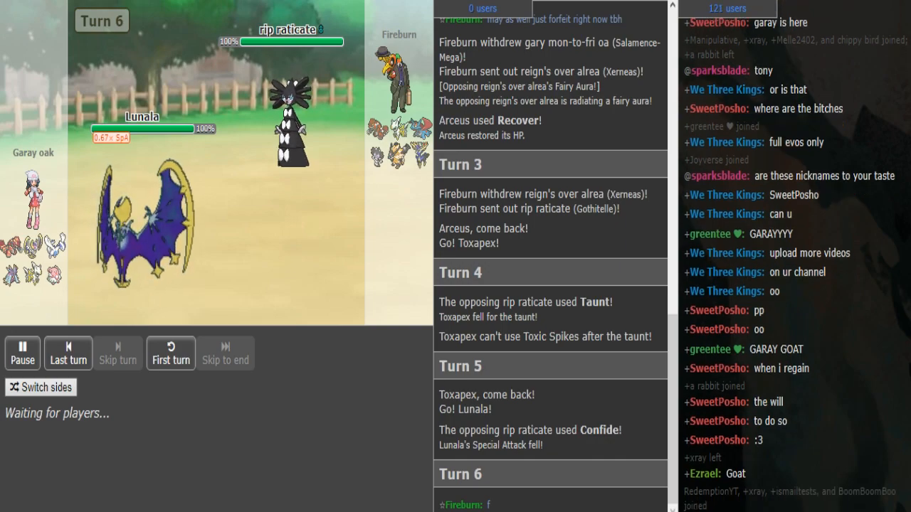
left_click(117, 353)
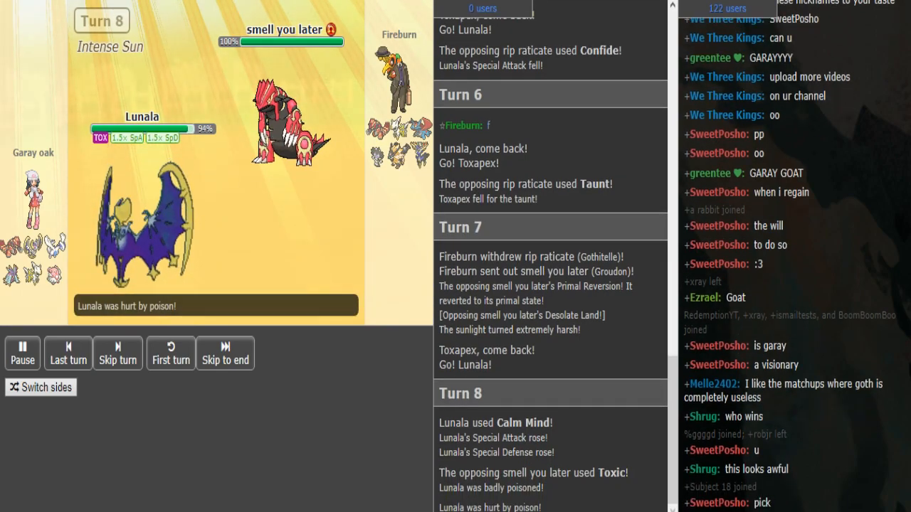
left_click(118, 354)
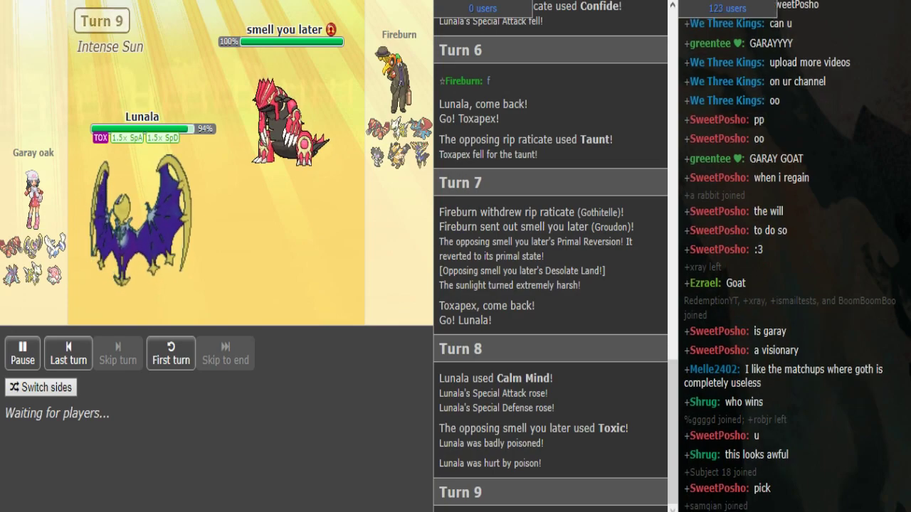
left_click(117, 354)
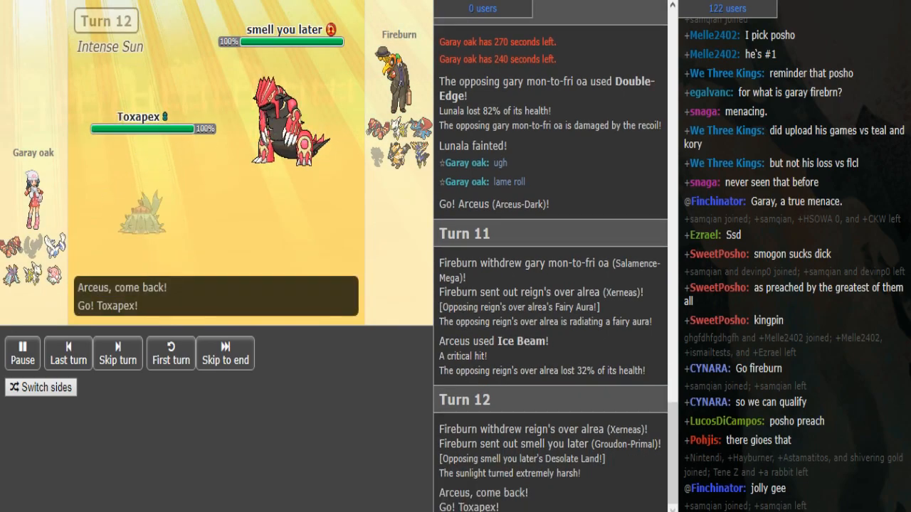
Skip turns 13 and 14 until Groudon's Precipice Blades knocks out Toxapex
left_click(117, 353)
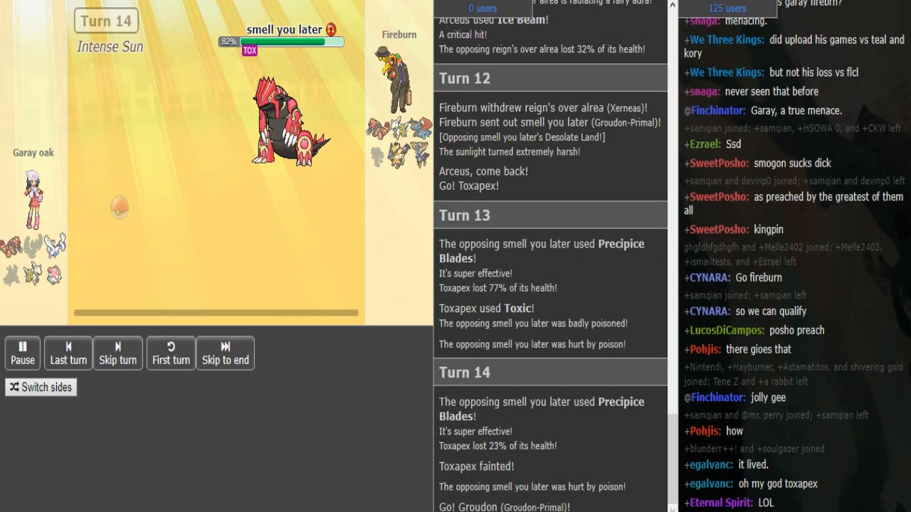
left_click(117, 353)
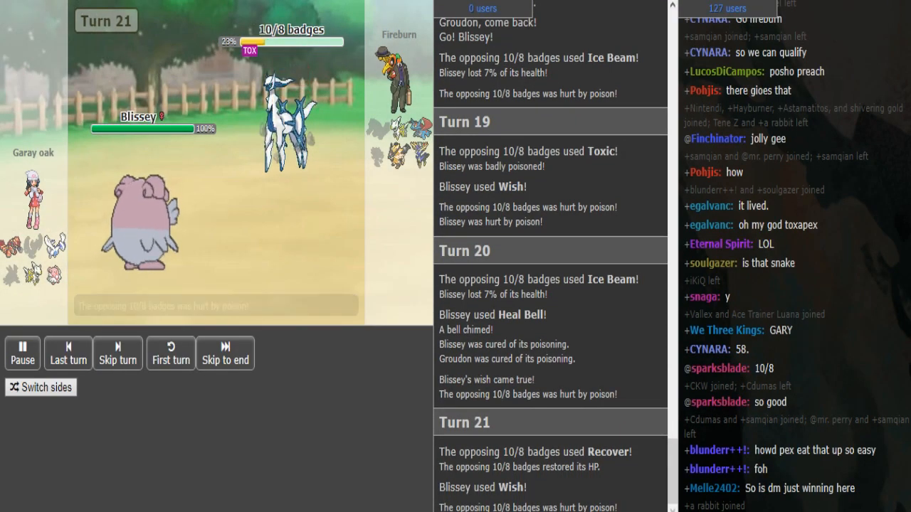
Skip ahead to turn 35, where Lugia has badly poisoned Xerneas down to 27%
left_click(117, 354)
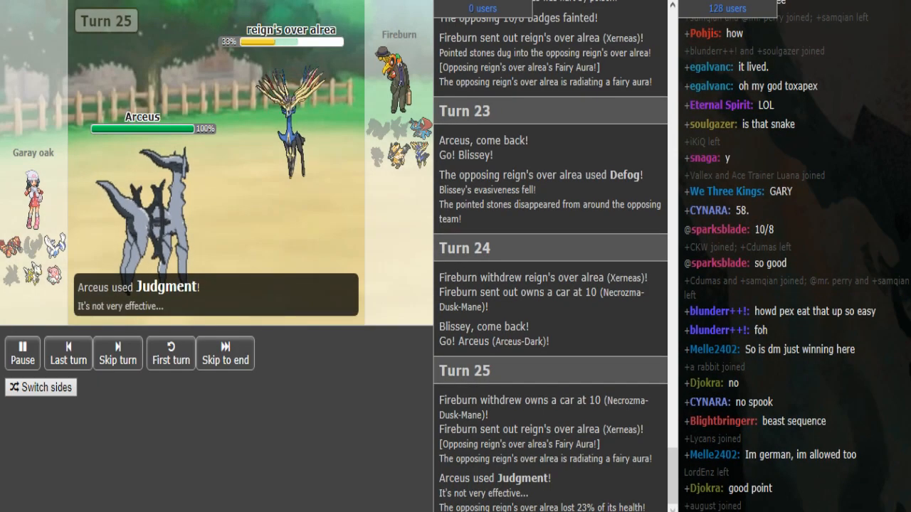
left_click(117, 353)
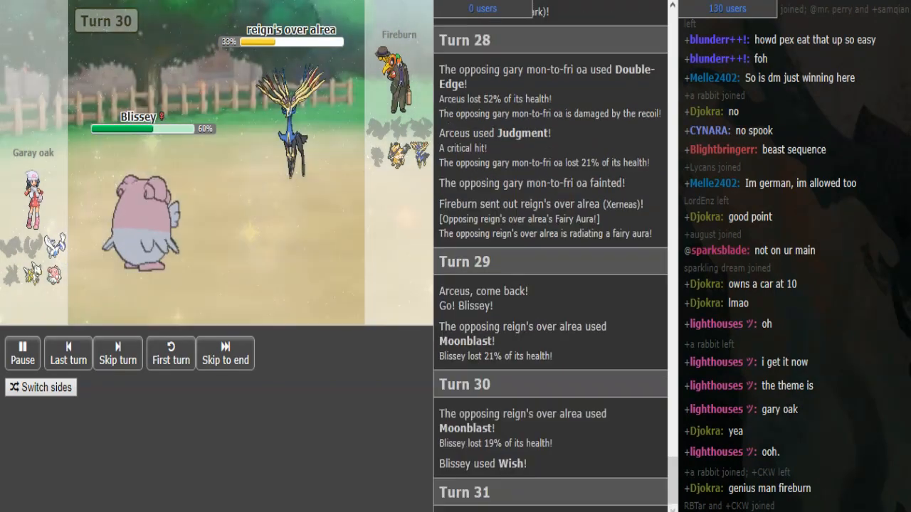
left_click(118, 353)
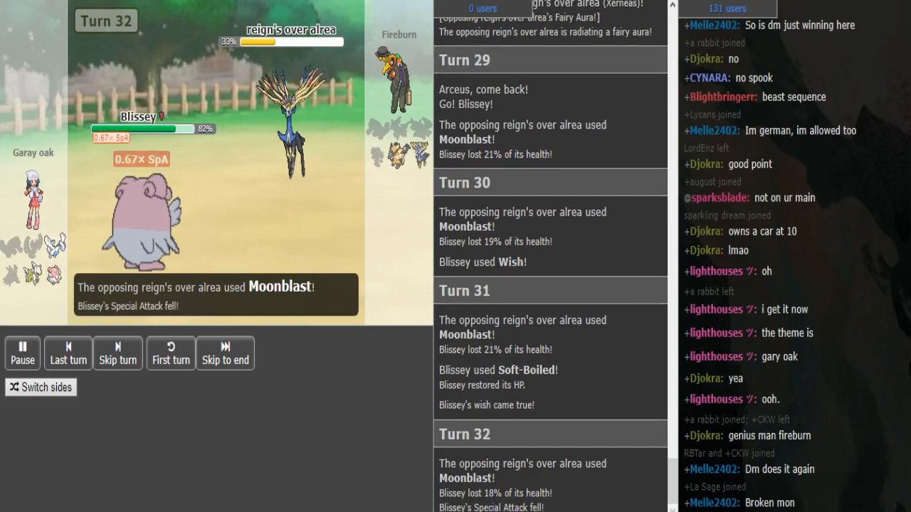
left_click(117, 353)
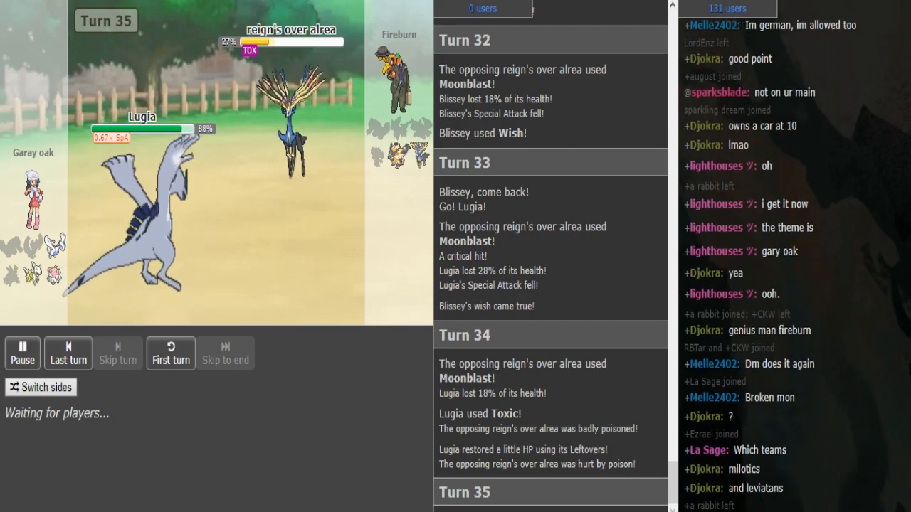
Skip to turn 38, where poisoned Xerneas faints and Necrozma-Dusk-Mane enters against Blissey
left_click(118, 353)
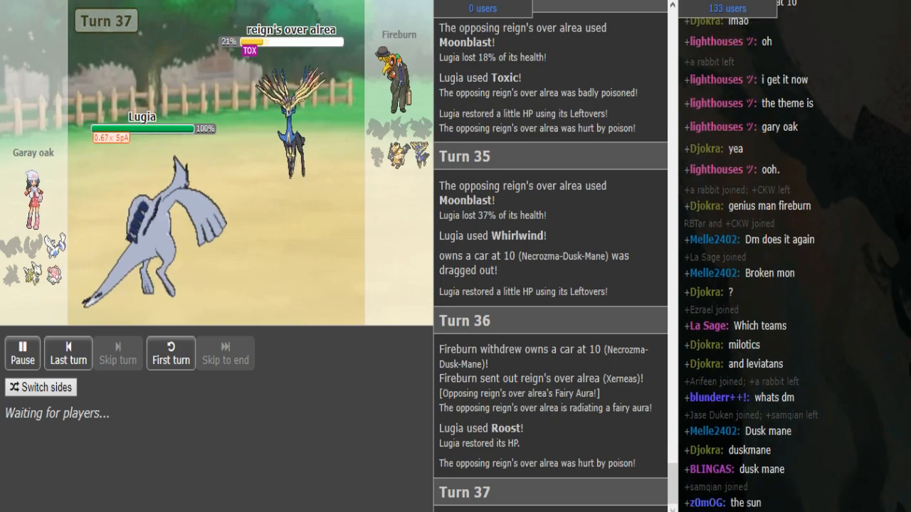
left_click(117, 353)
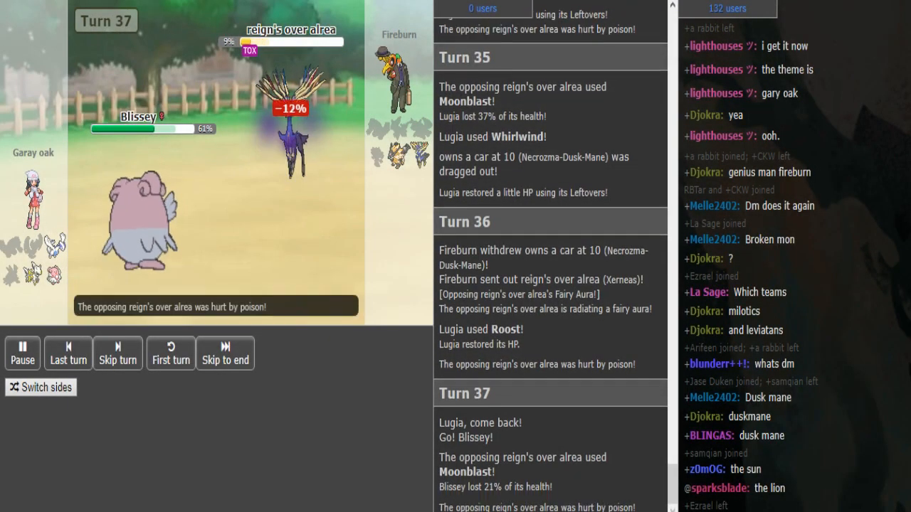
left_click(117, 353)
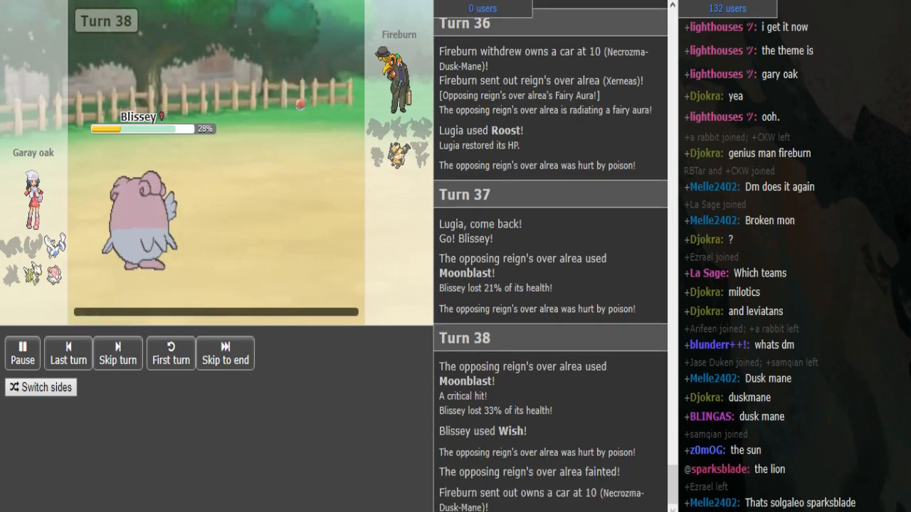
Skip to turn 41, where Arceus-Dark's Judgment cuts Necrozma-Dusk-Mane to 36%, and scroll the chat
left_click(118, 354)
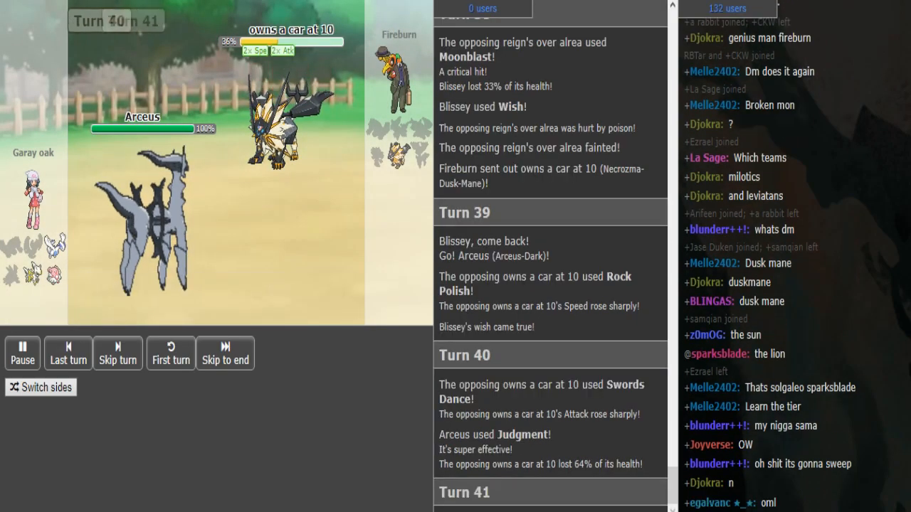
left_click(117, 353)
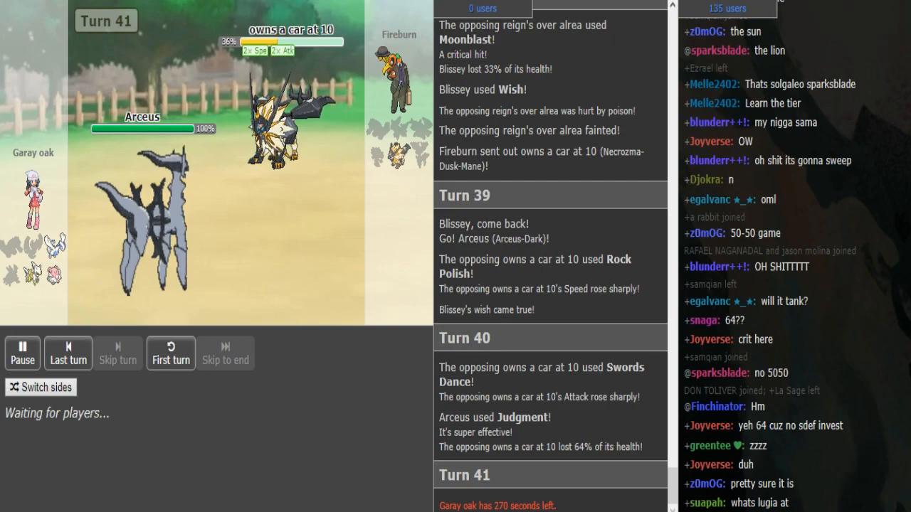
scroll("down", 3)
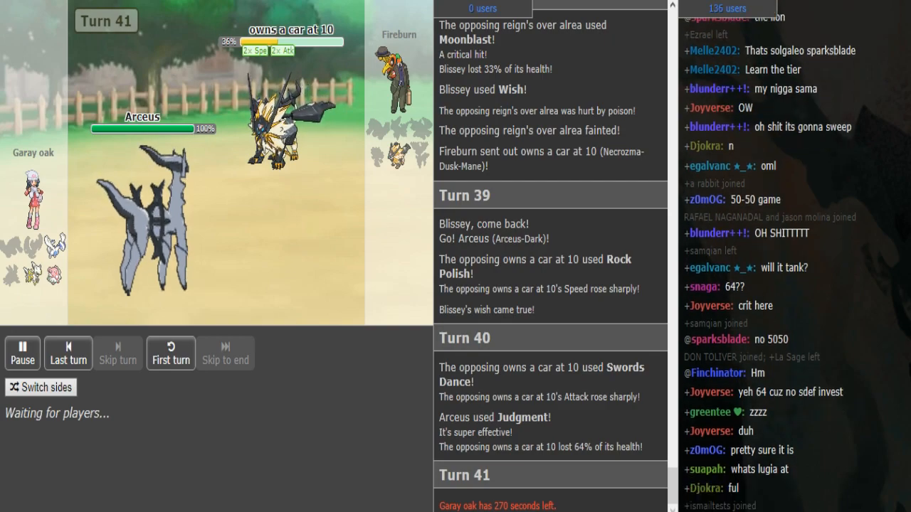